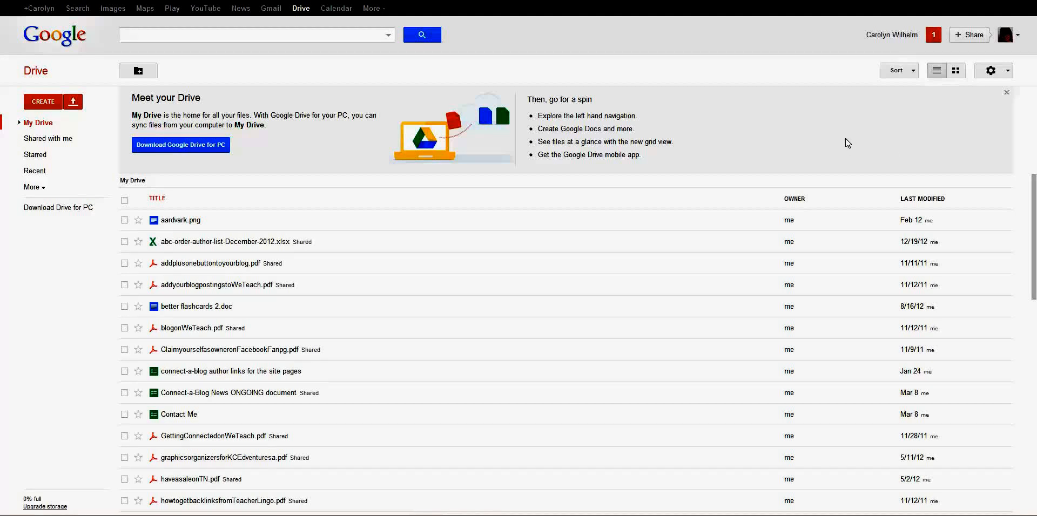
mouse_move(814, 126)
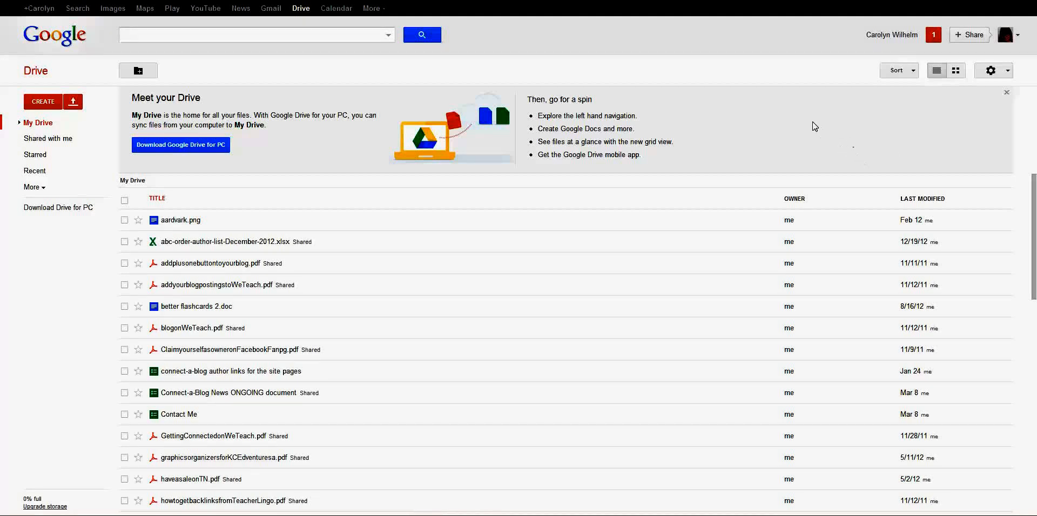
mouse_move(349, 169)
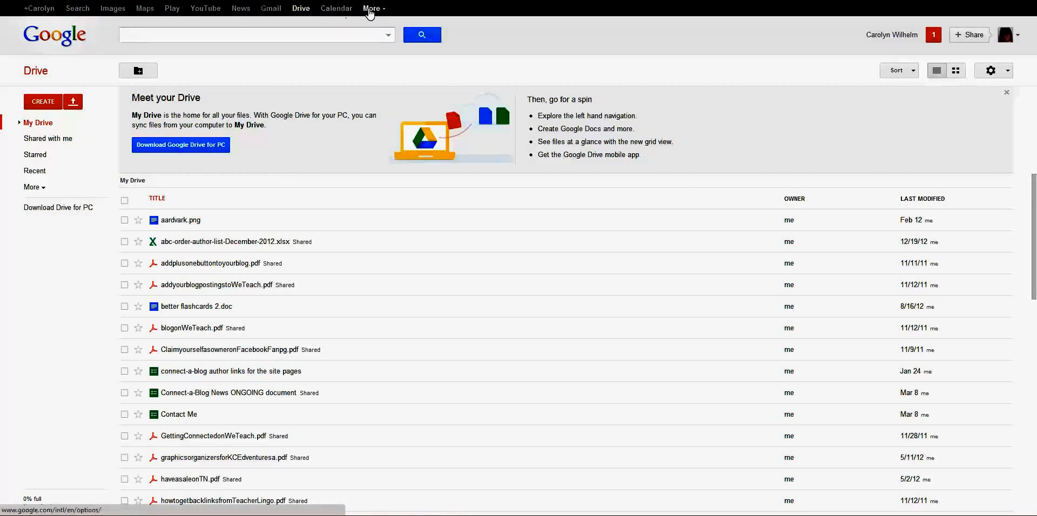
- Create a new blank form from the Drive Create menu
left_click(371, 8)
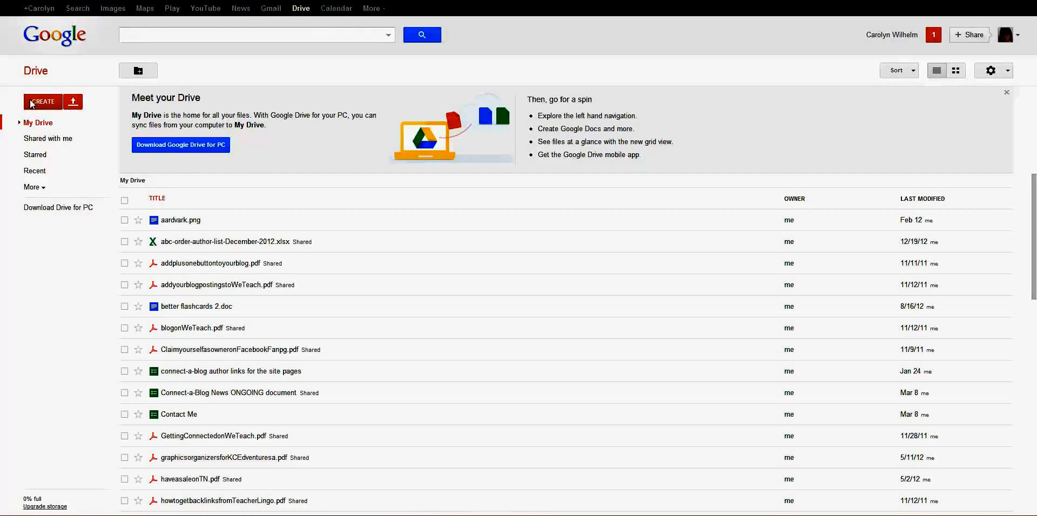
left_click(42, 101)
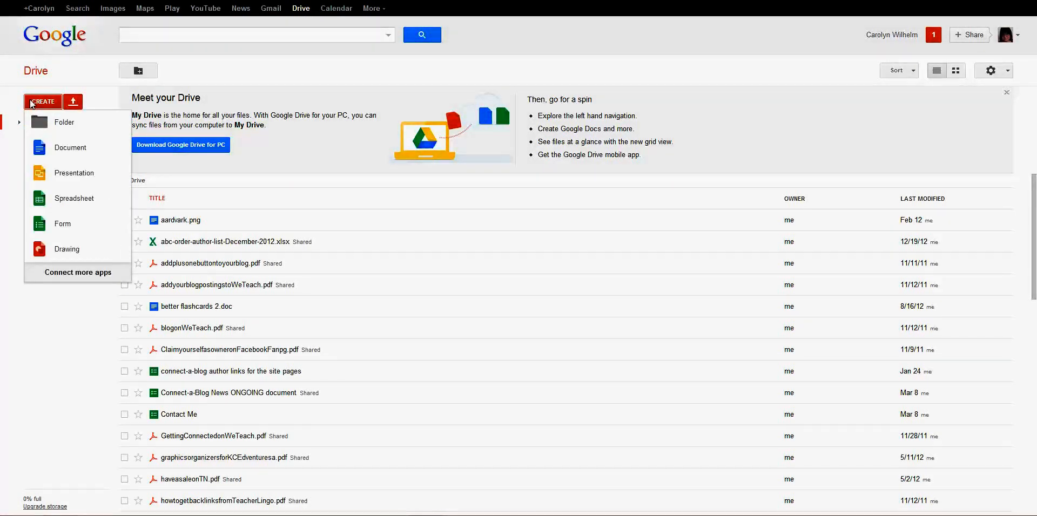
left_click(63, 224)
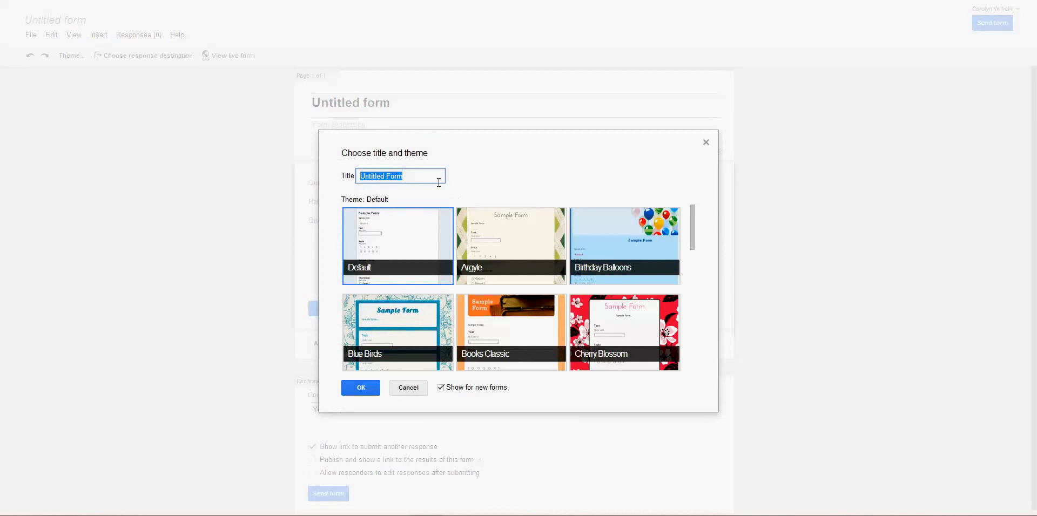
- Title the form 'Picnic in July' and apply the Blue Birds theme
left_click(623, 246)
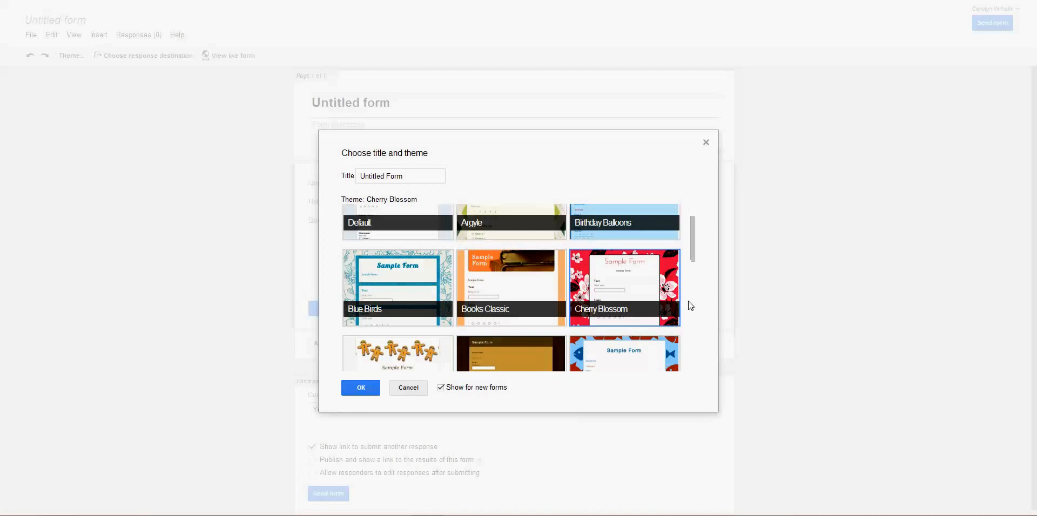
scroll("down", 3)
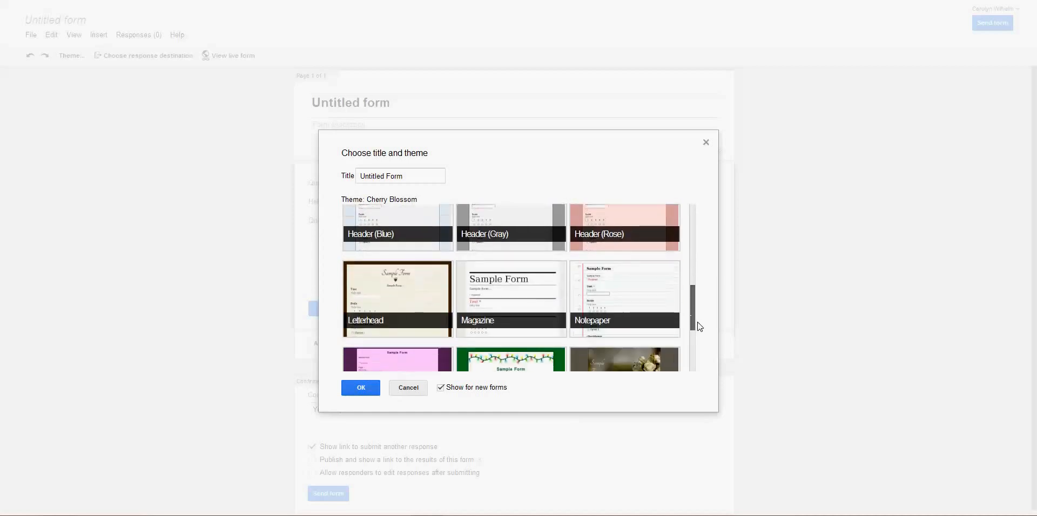
scroll("down", 3)
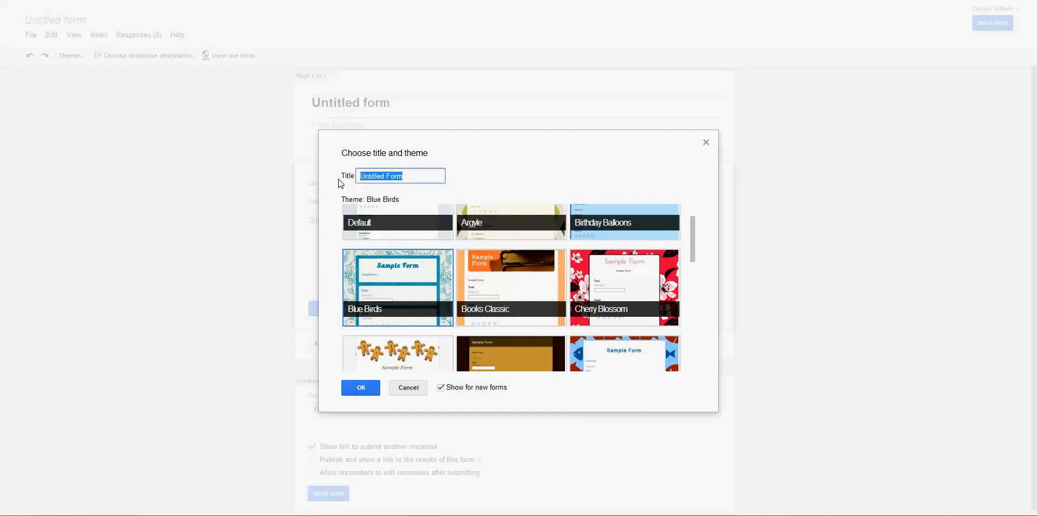
type("Picnic")
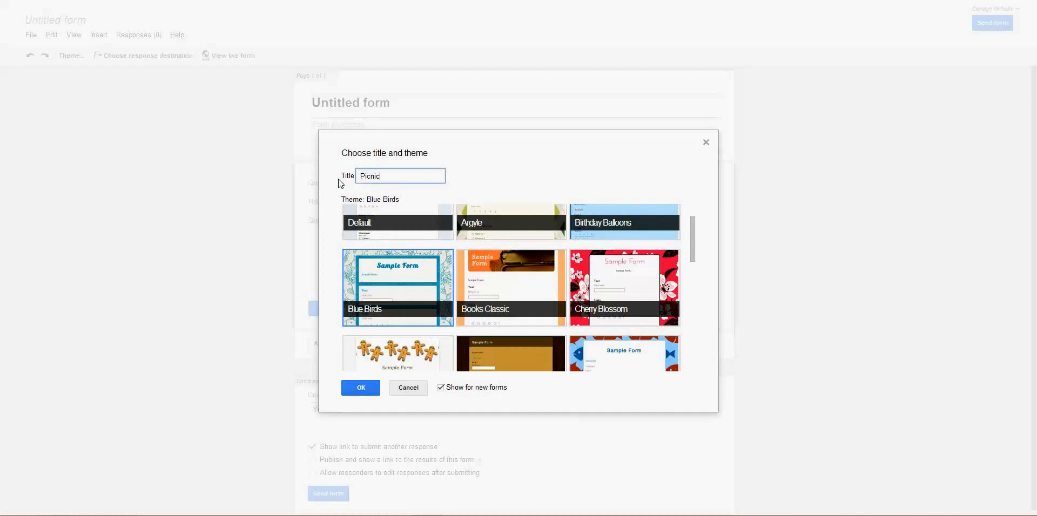
type("in July")
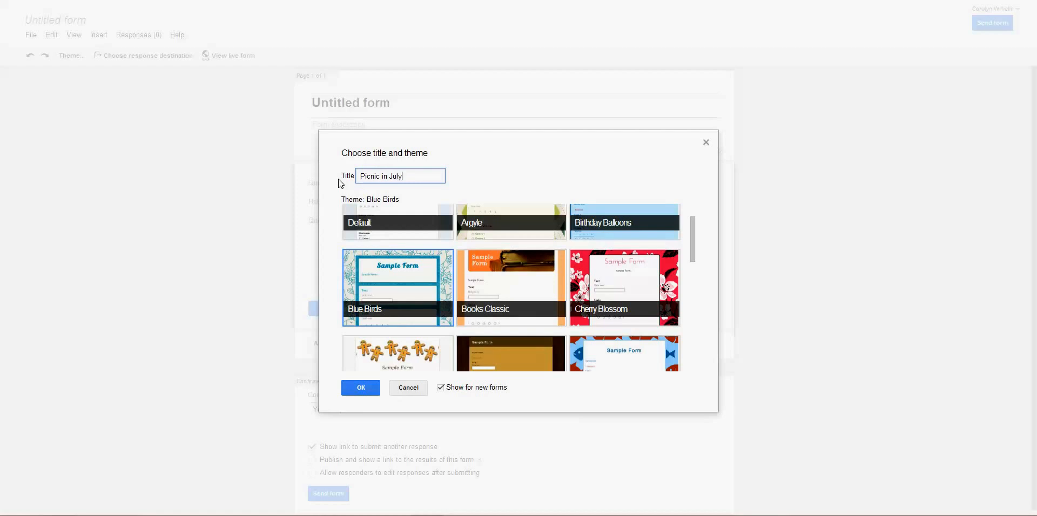
left_click(361, 388)
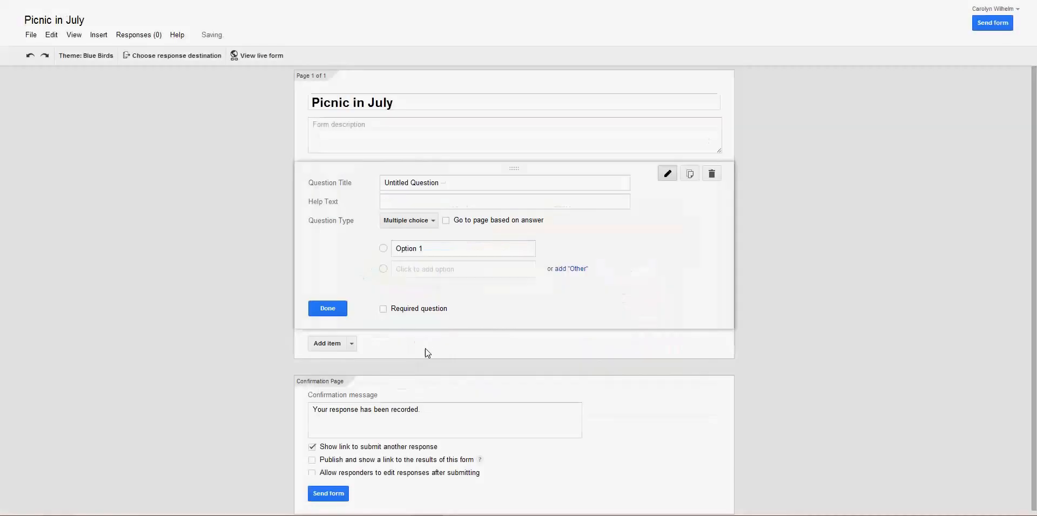
- Set the form description to 'will you attend, what will you bring'
left_click(481, 136)
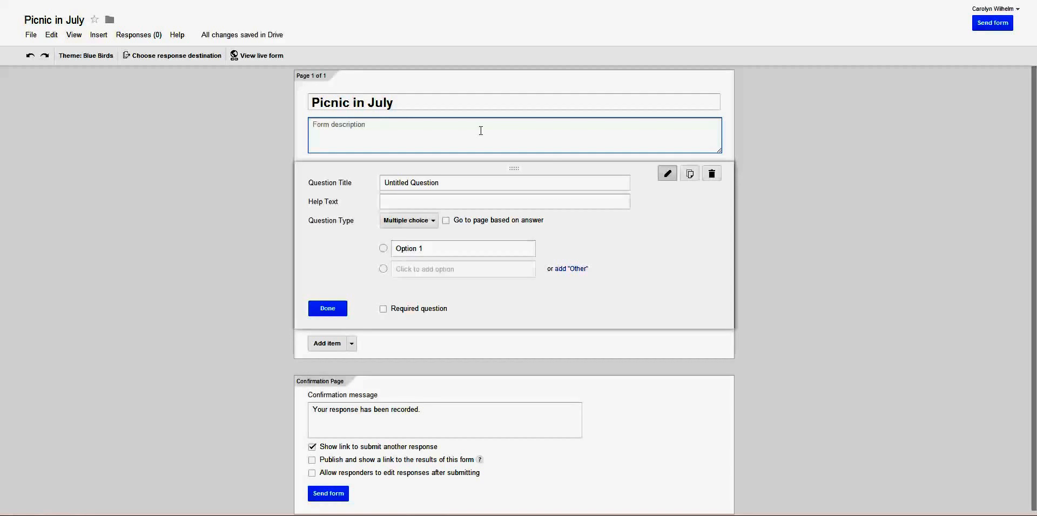
type("will you attend,")
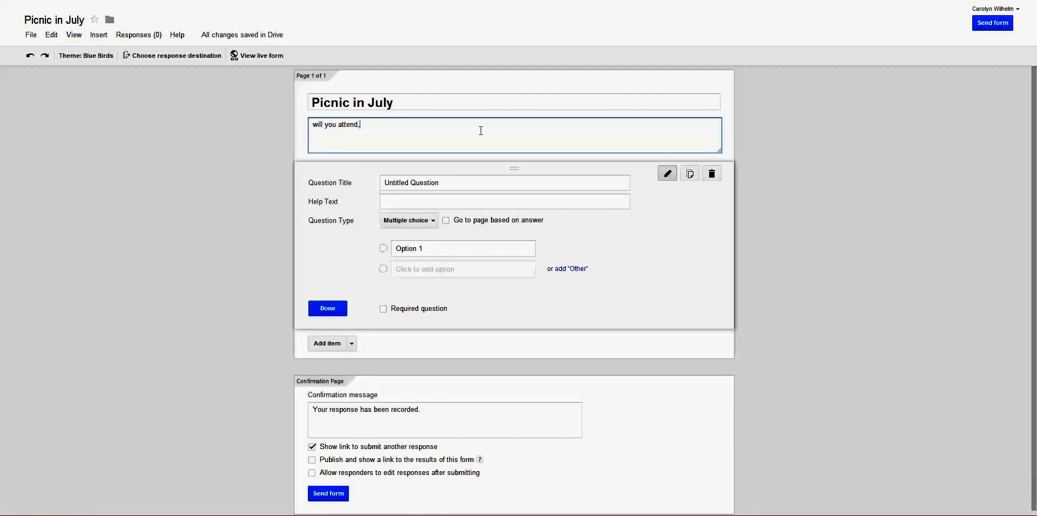
type("what will you b")
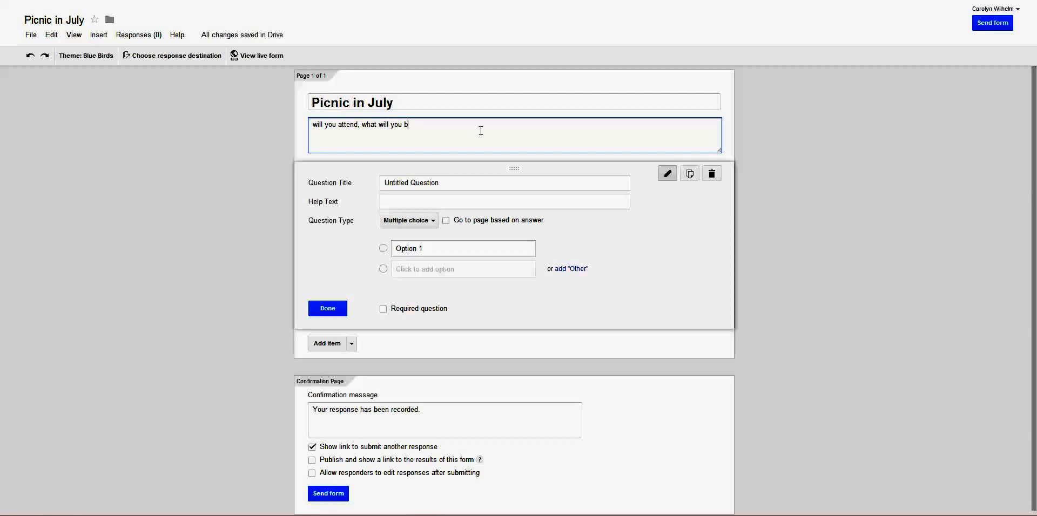
type("ring")
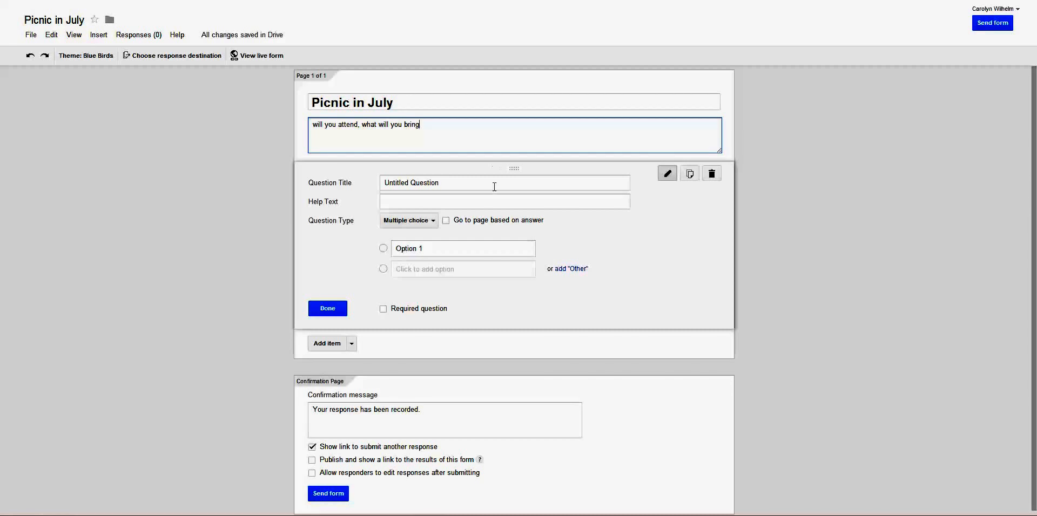
left_click(504, 183)
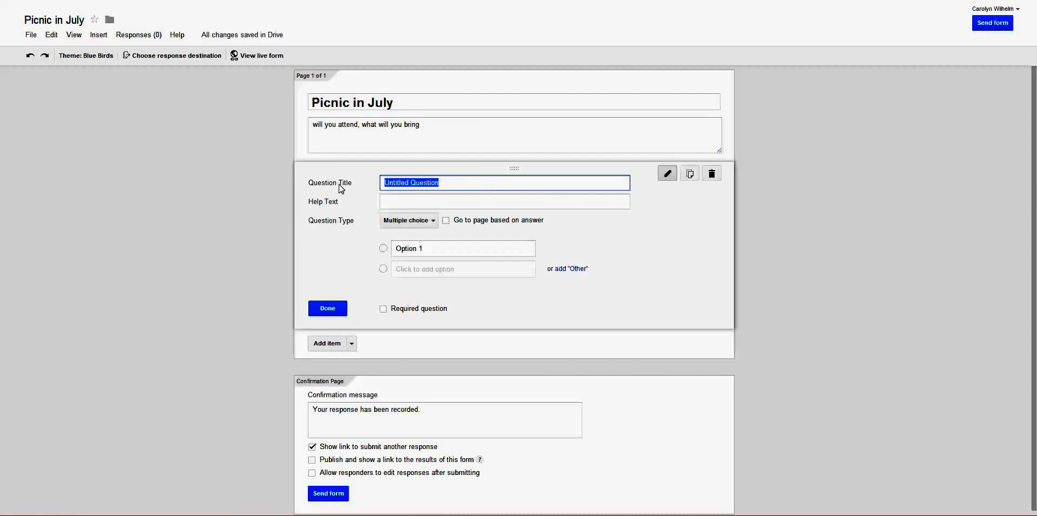
- Make the first question a required text question titled 'Name?'
type("Name?")
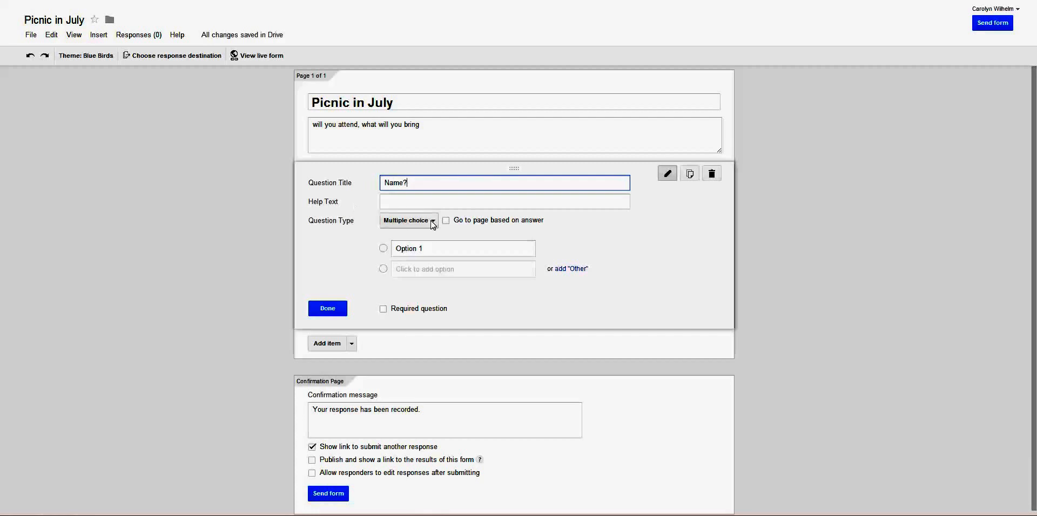
left_click(433, 223)
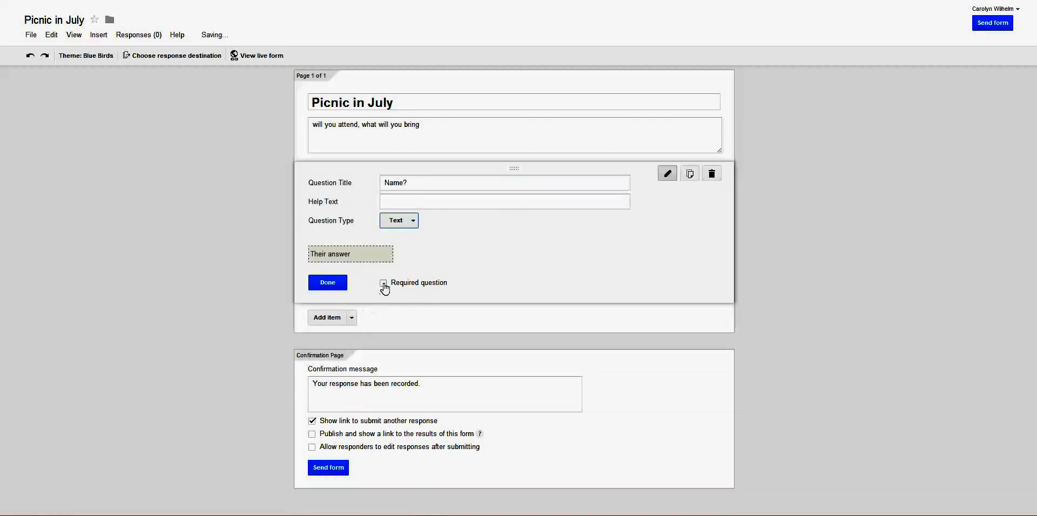
left_click(326, 282)
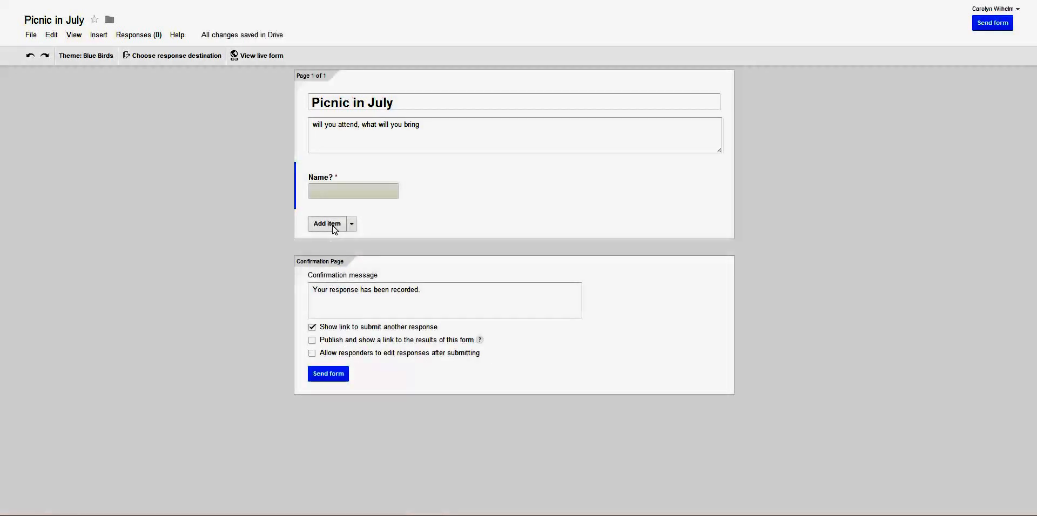
- Add a required question 'Food you will bring' with help text 'beverages will be provided'
left_click(326, 224)
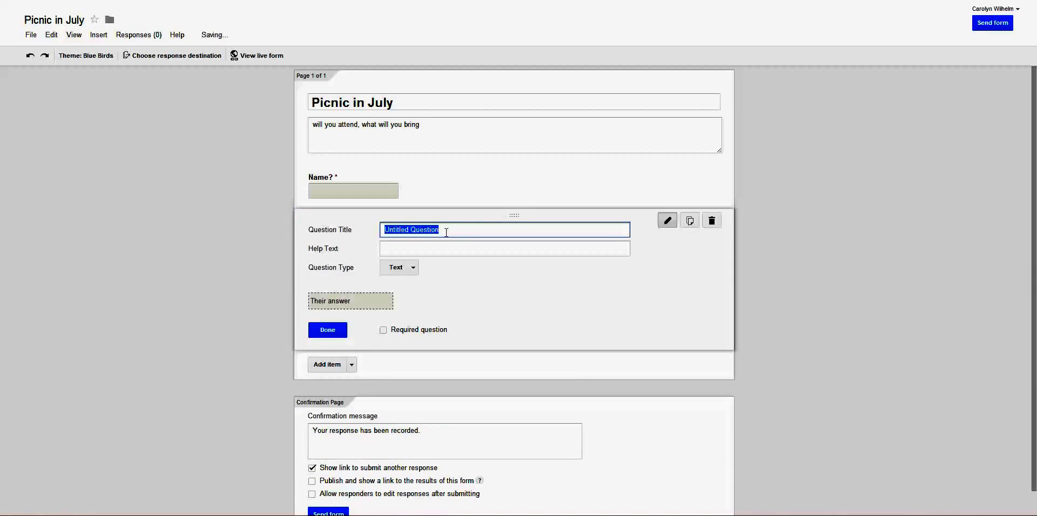
type("Food you will bring")
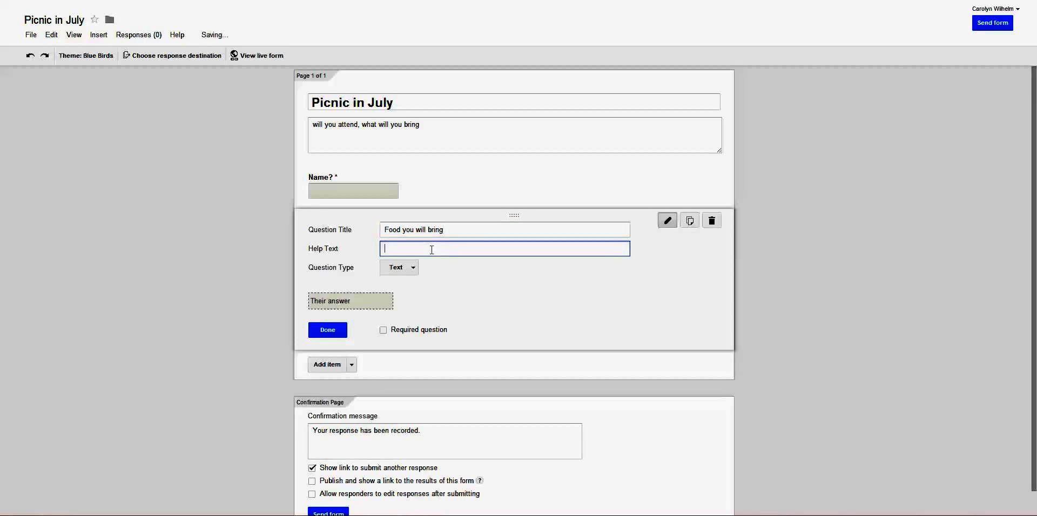
type("be")
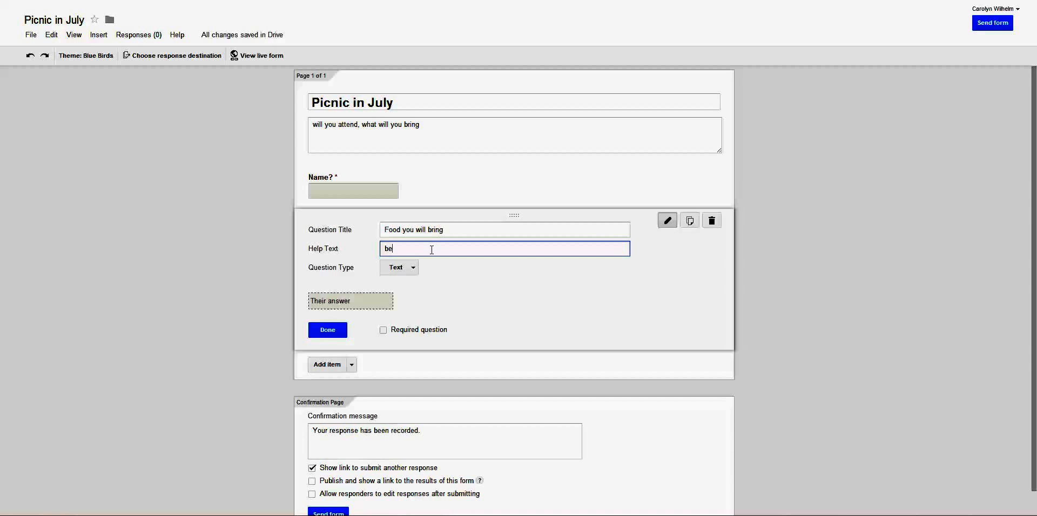
type("beverages will")
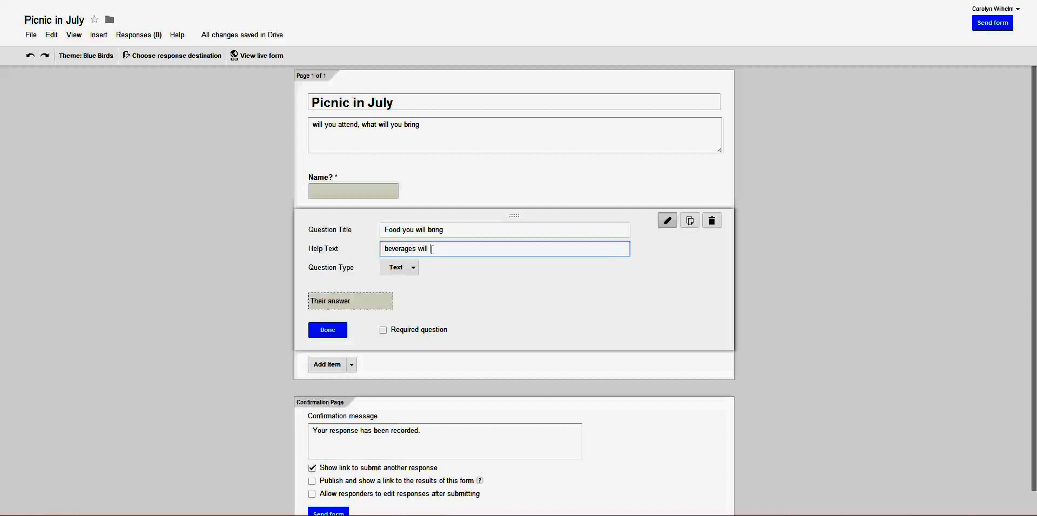
type("be provided")
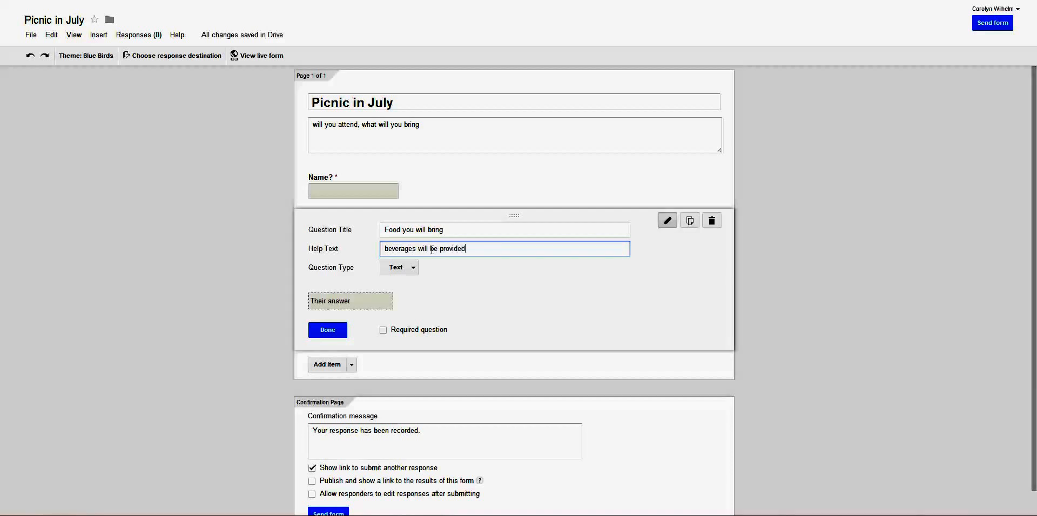
left_click(383, 330)
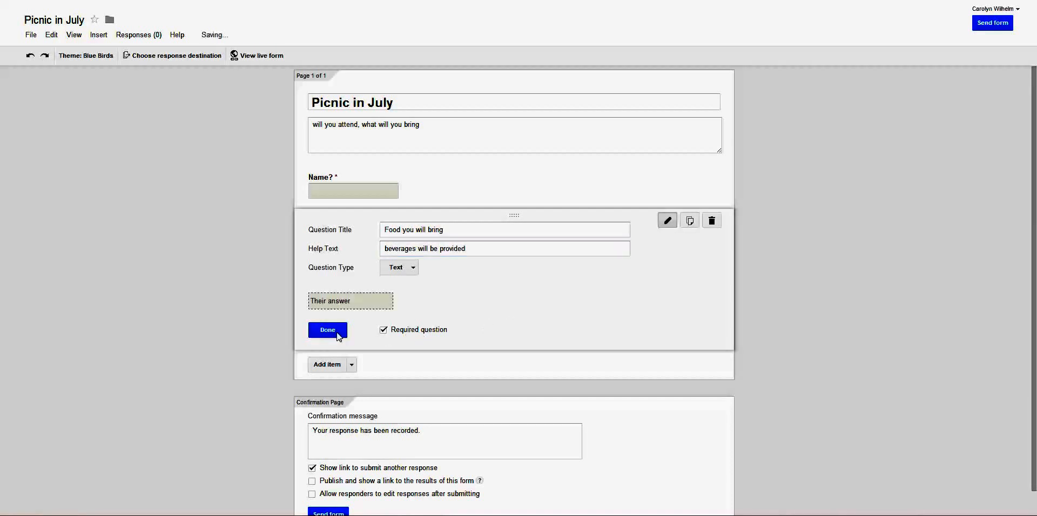
- Add a third required short text question titled 'How many?'
left_click(326, 329)
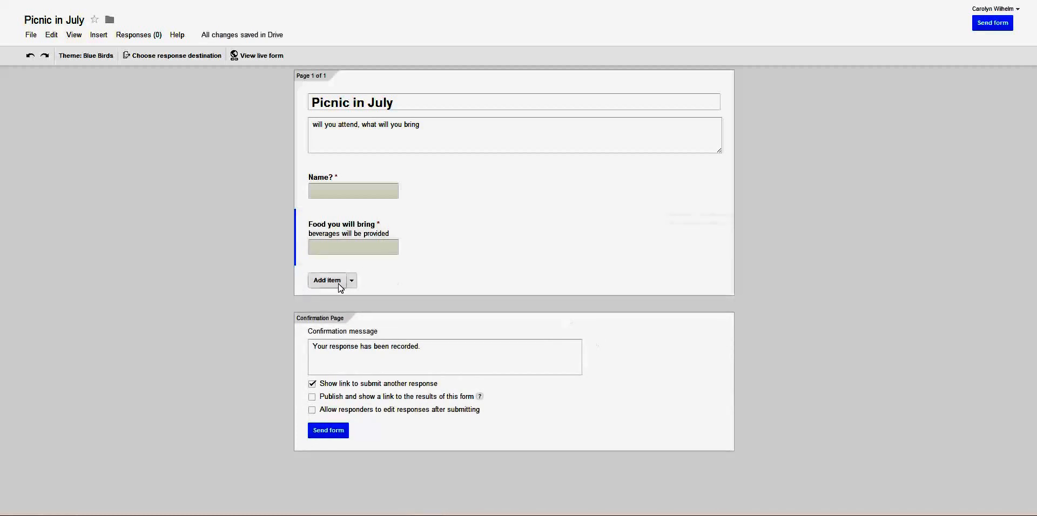
left_click(326, 281)
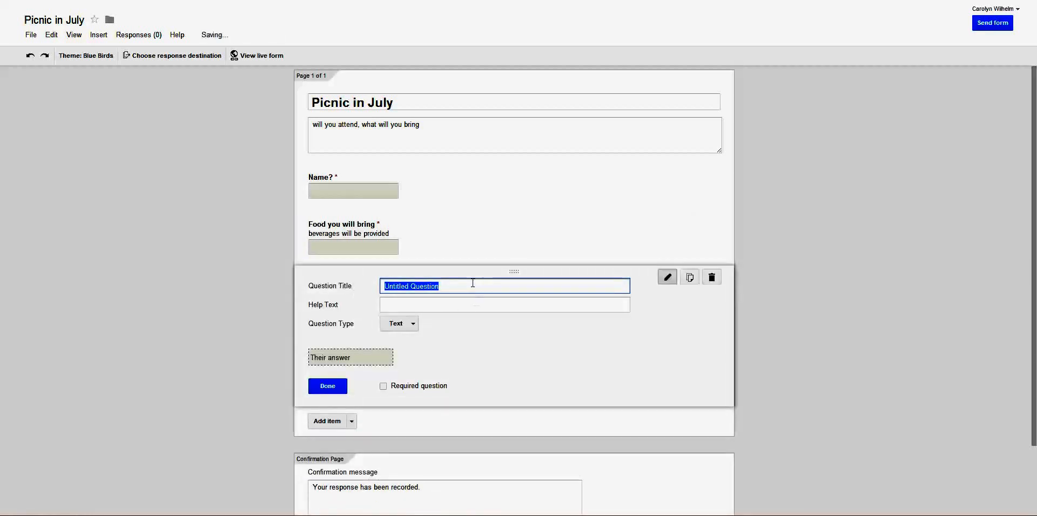
type("How many?")
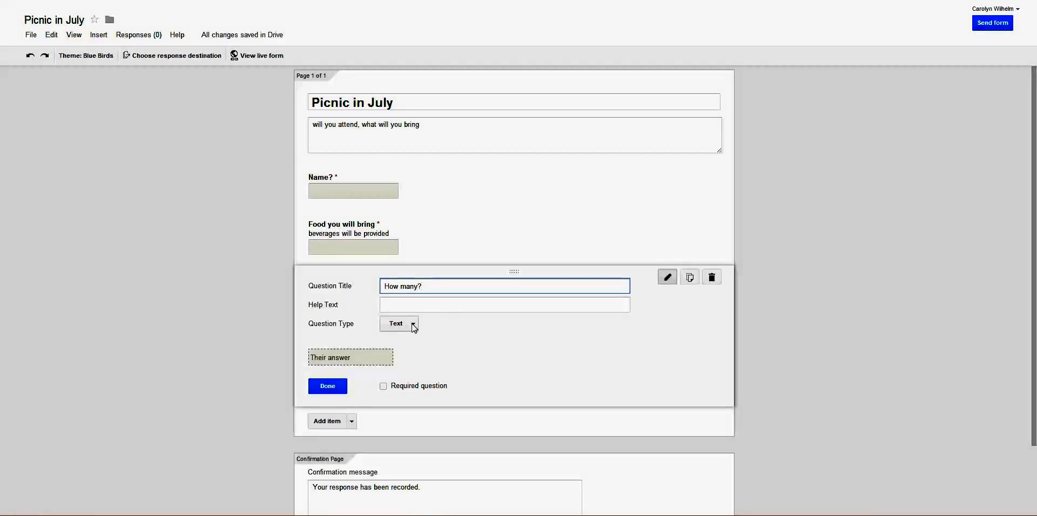
left_click(398, 324)
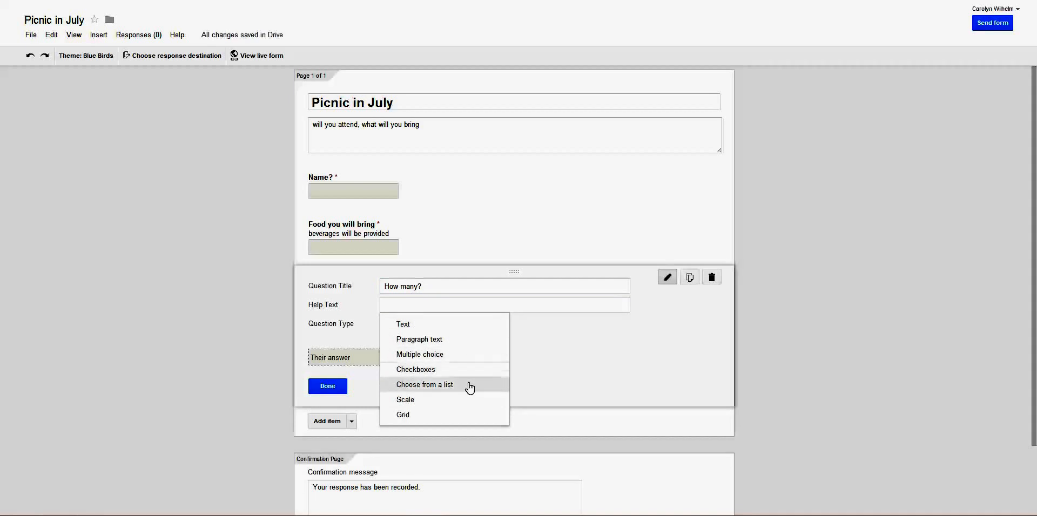
mouse_move(403, 324)
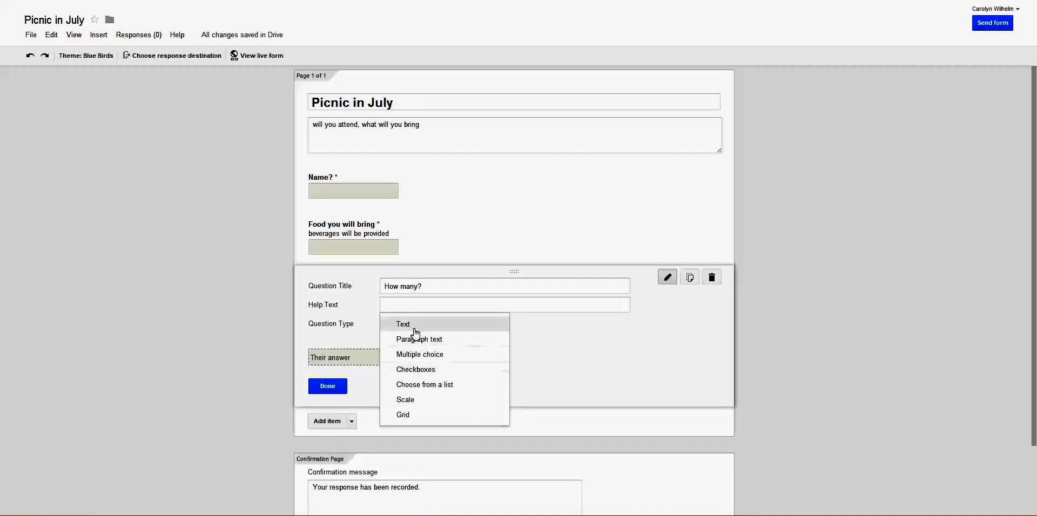
left_click(403, 324)
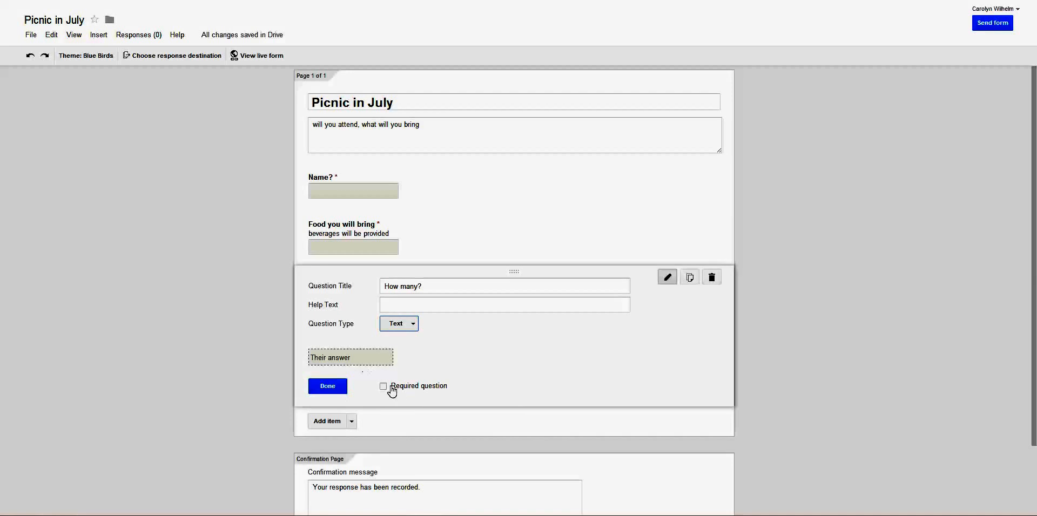
left_click(382, 386)
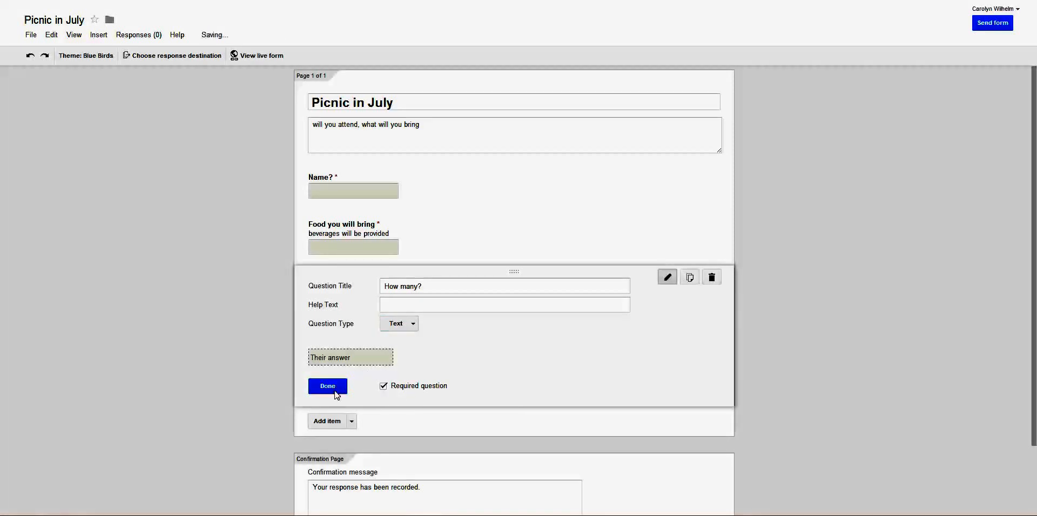
left_click(327, 386)
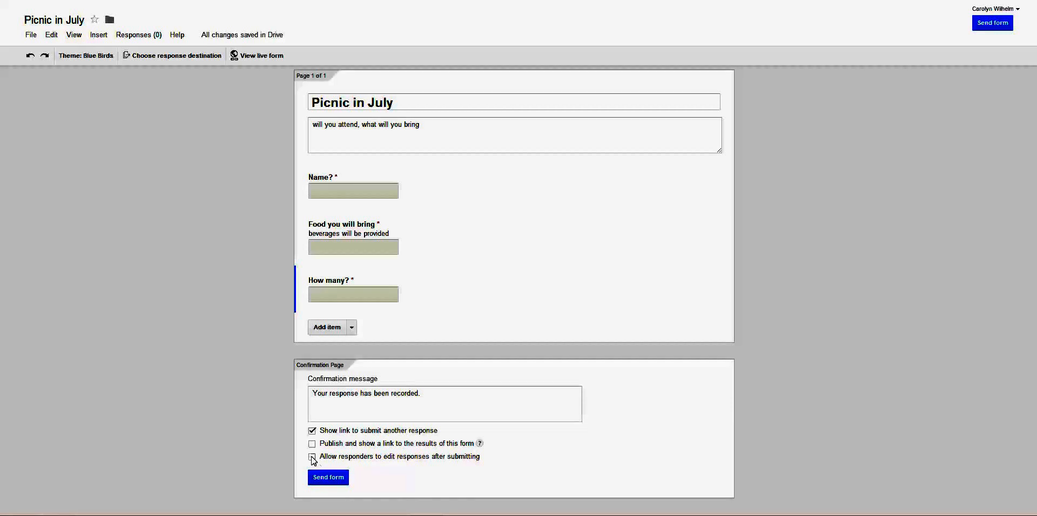
- Allow responders to edit their responses after submitting
left_click(312, 458)
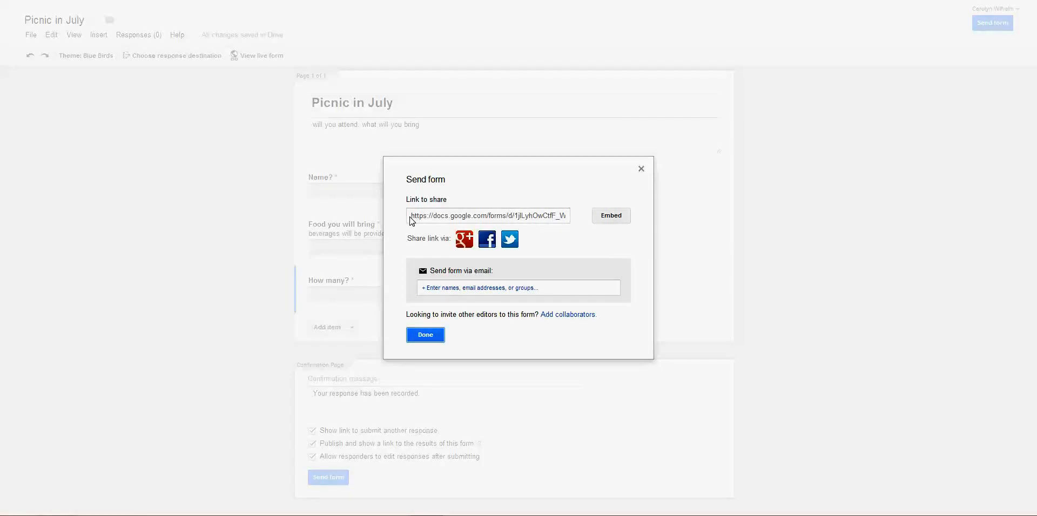
- Add two suggested contacts as email recipients of the form and go to the sharing settings
left_click(489, 216)
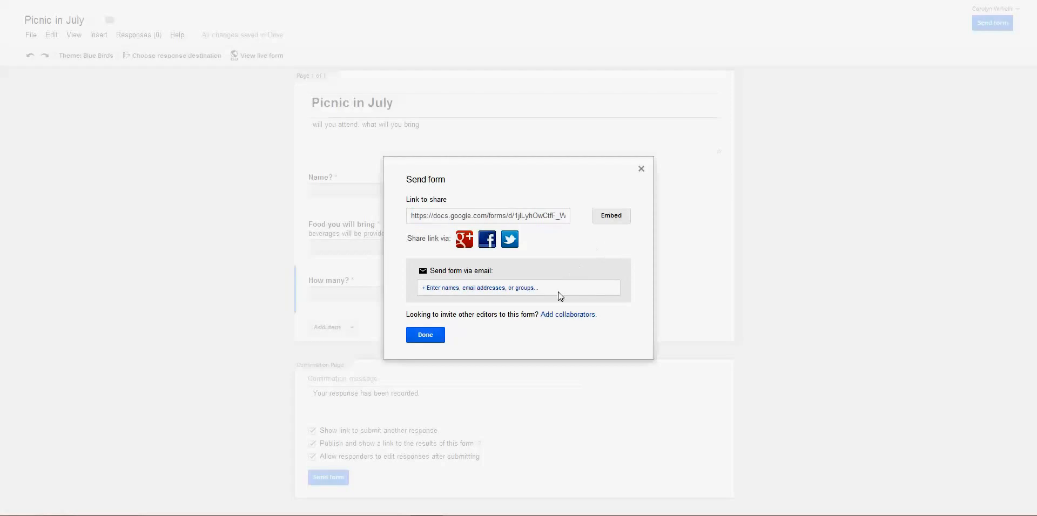
type("c")
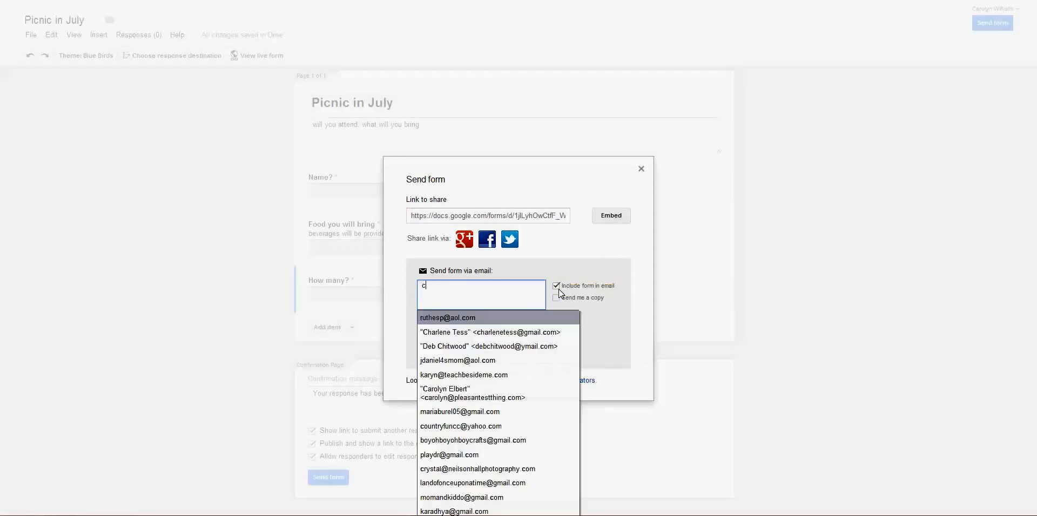
left_click(490, 332)
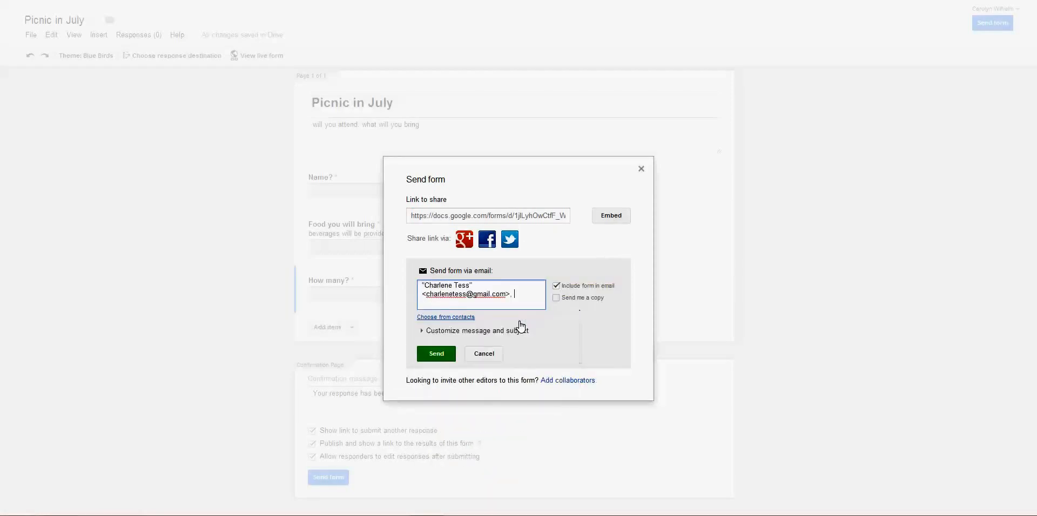
type("An")
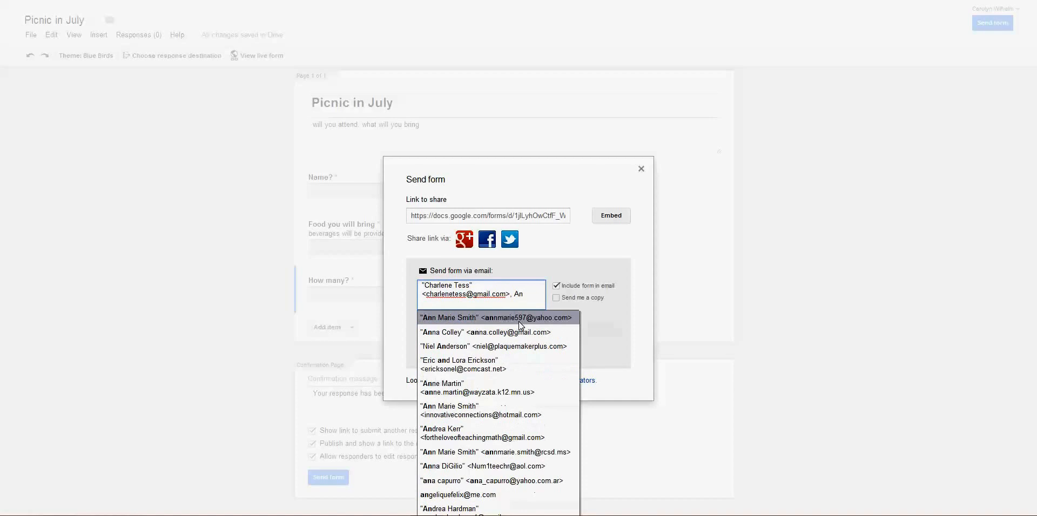
left_click(496, 318)
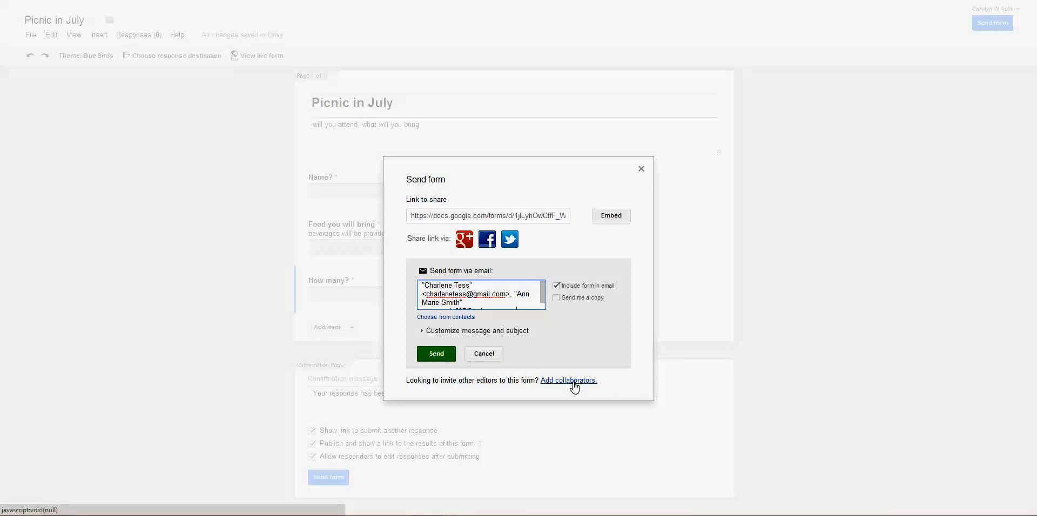
left_click(435, 353)
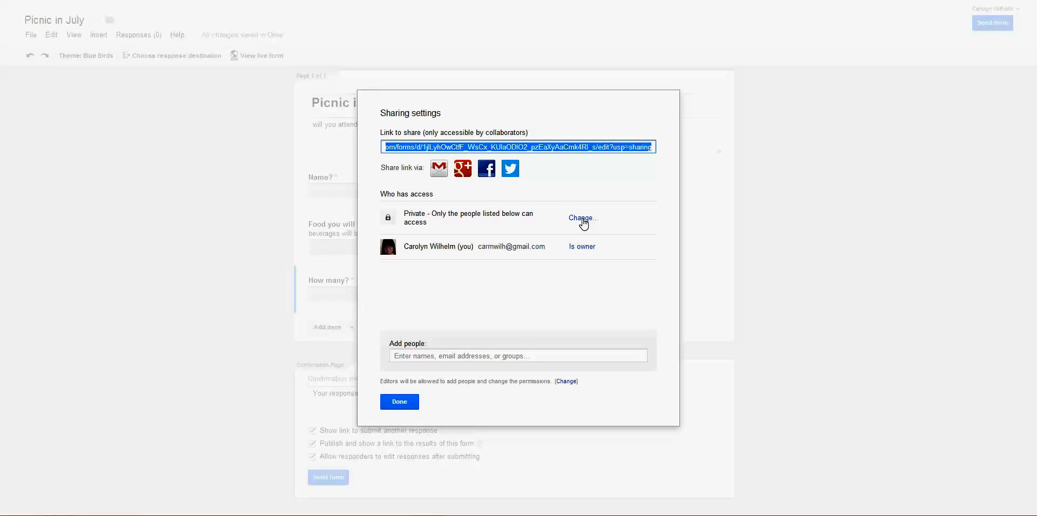
- Set the form's visibility to Anyone with the link and save the sharing settings
left_click(582, 218)
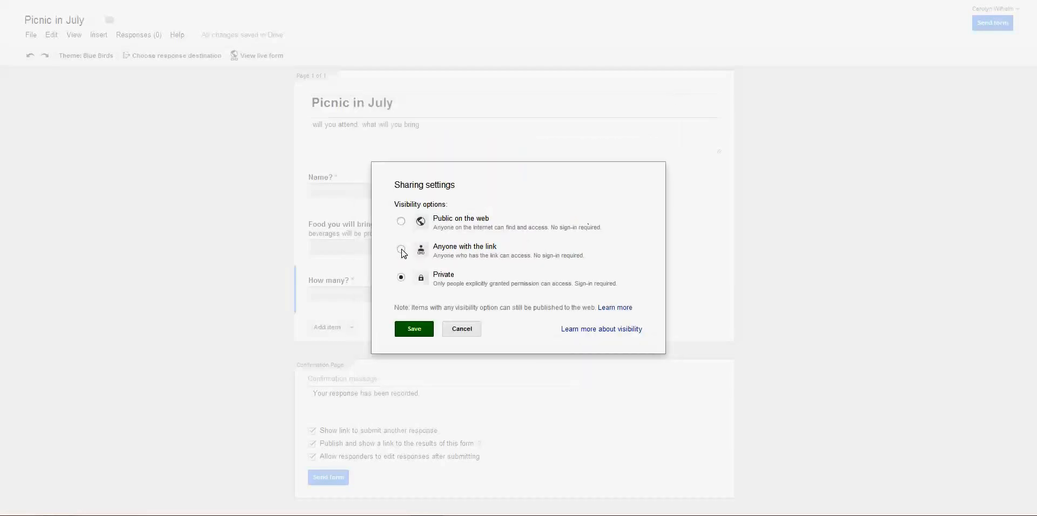
left_click(401, 250)
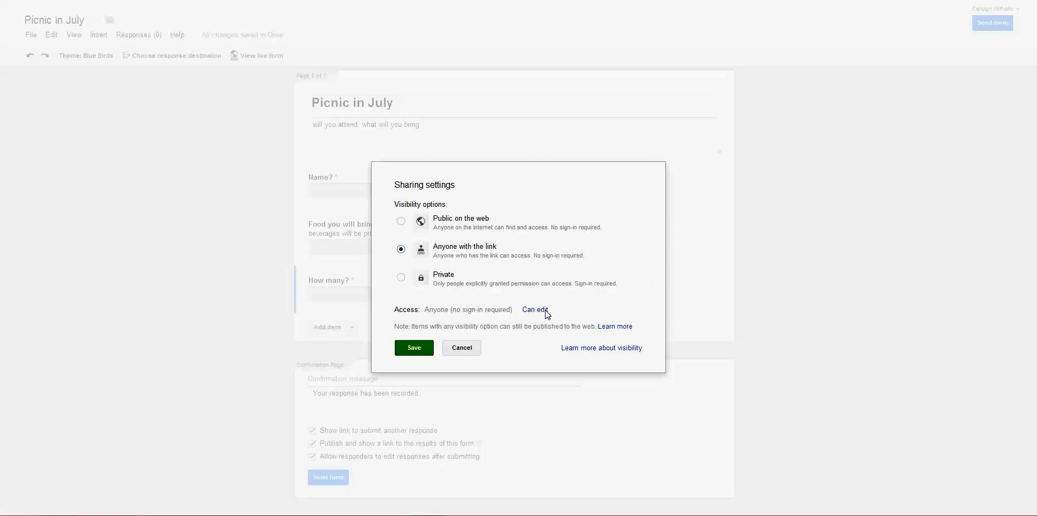
left_click(413, 348)
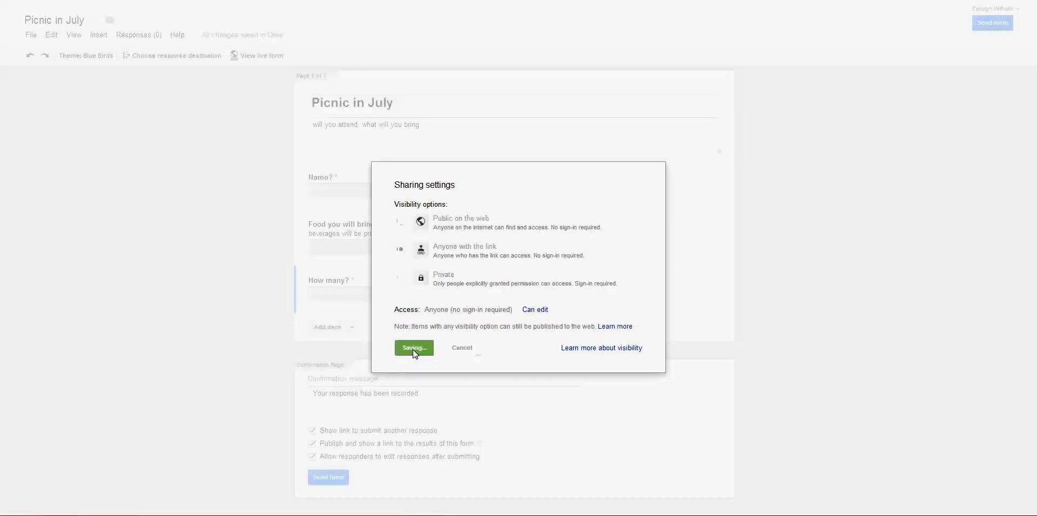
left_click(413, 349)
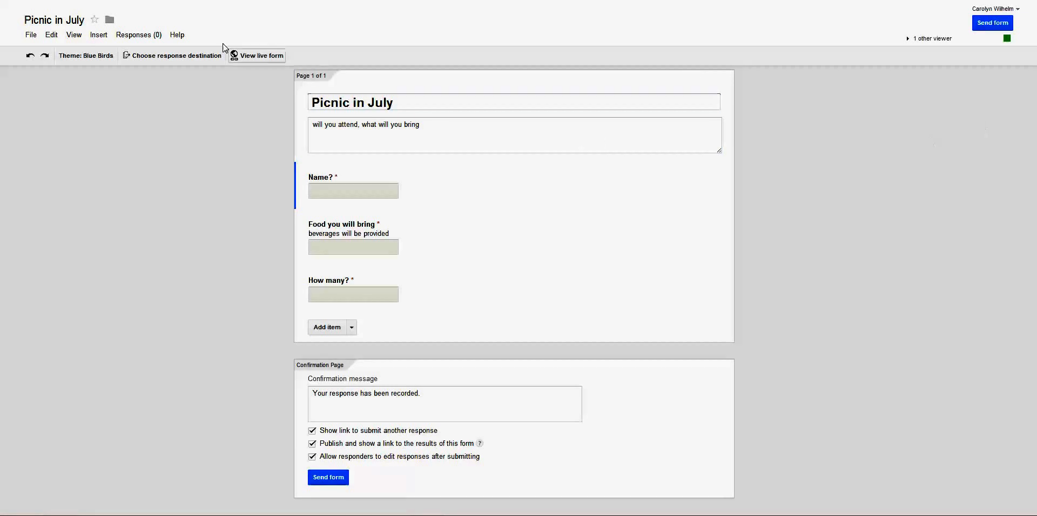
mouse_move(273, 62)
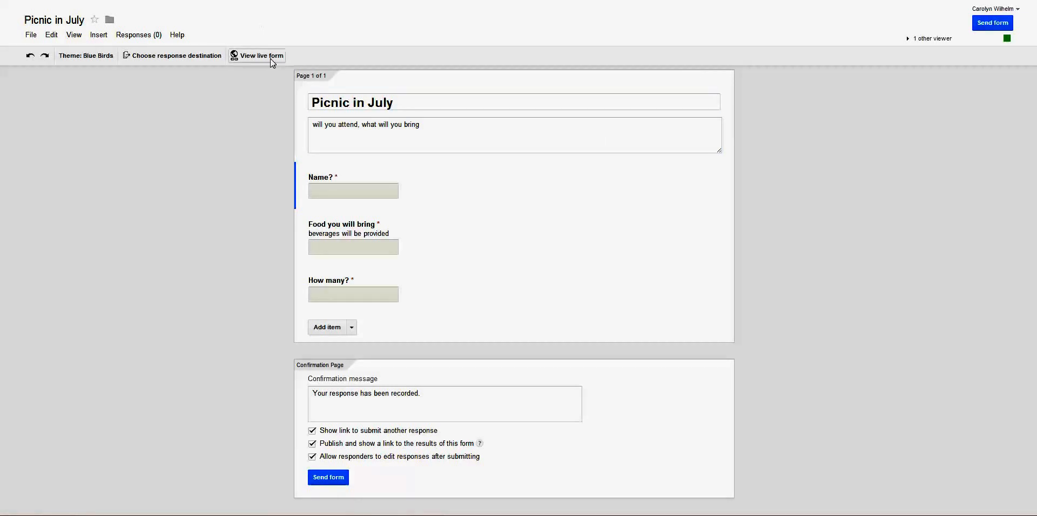
- View the live Picnic in July form and check its web address
left_click(259, 55)
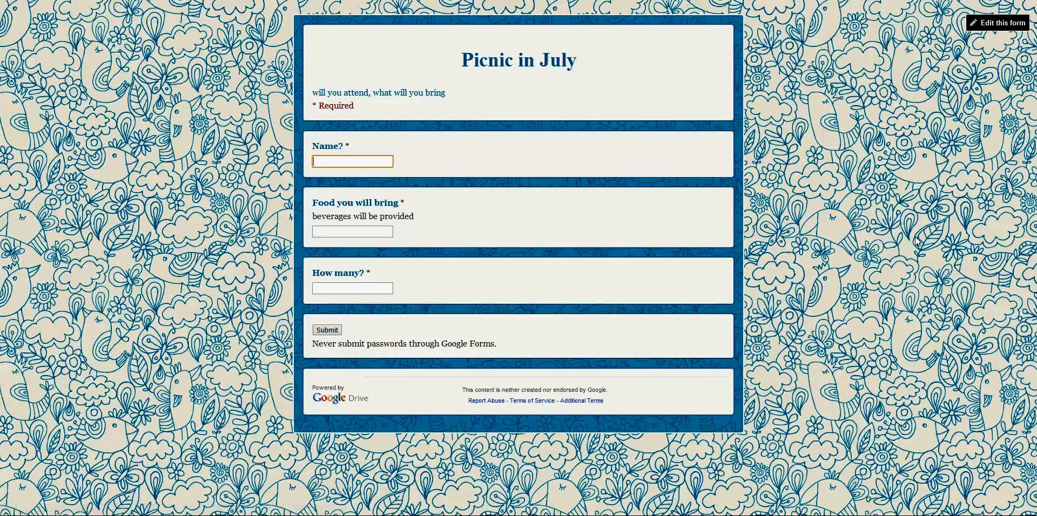
mouse_move(849, 226)
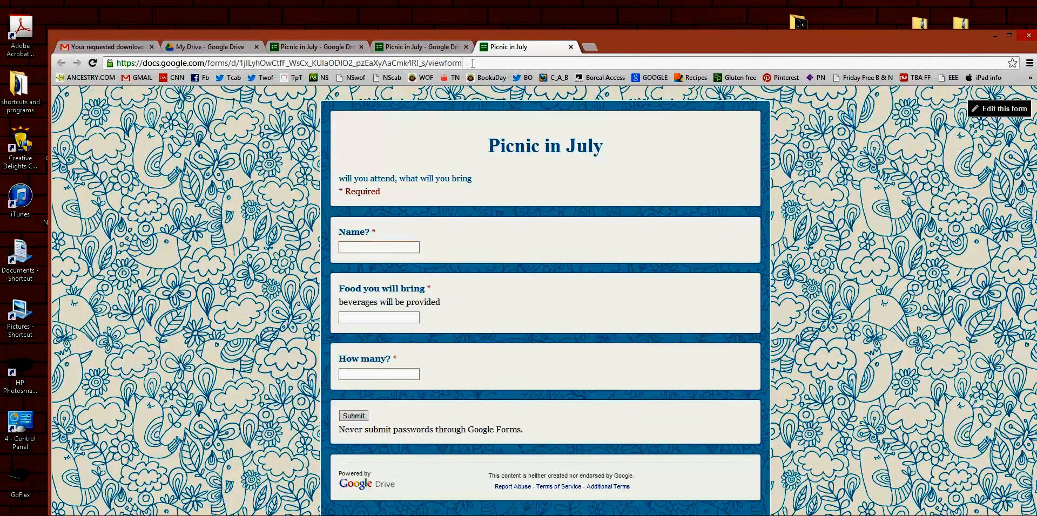
left_click(265, 63)
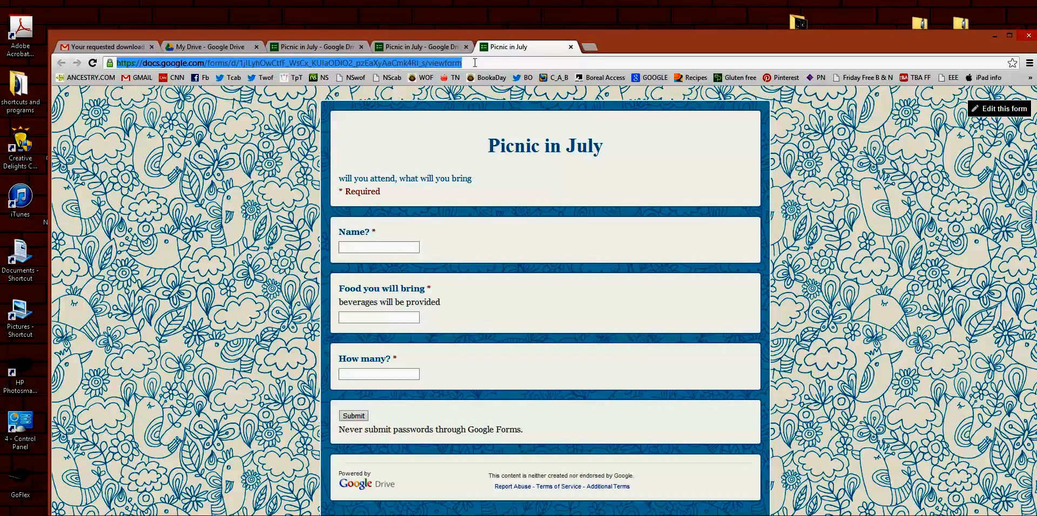
left_click(999, 108)
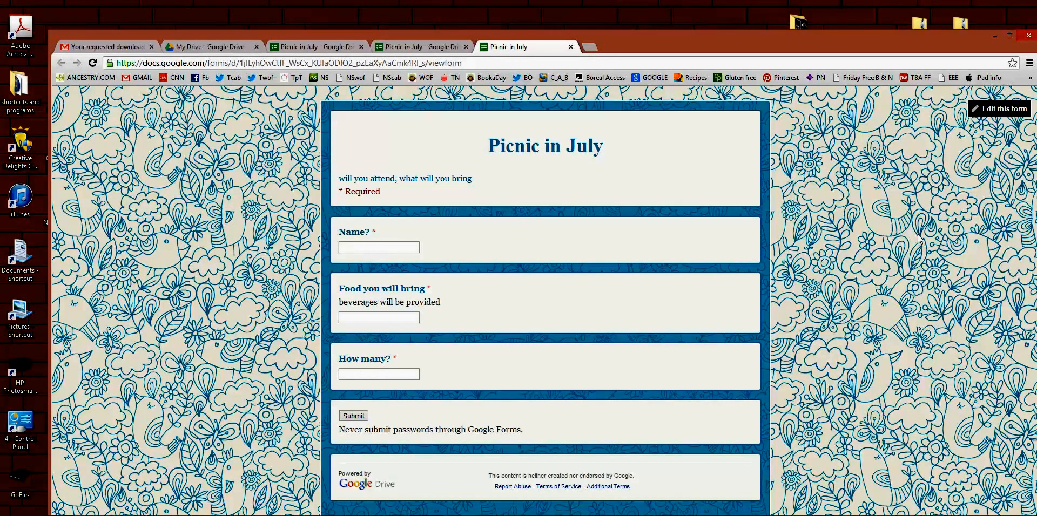
mouse_move(931, 215)
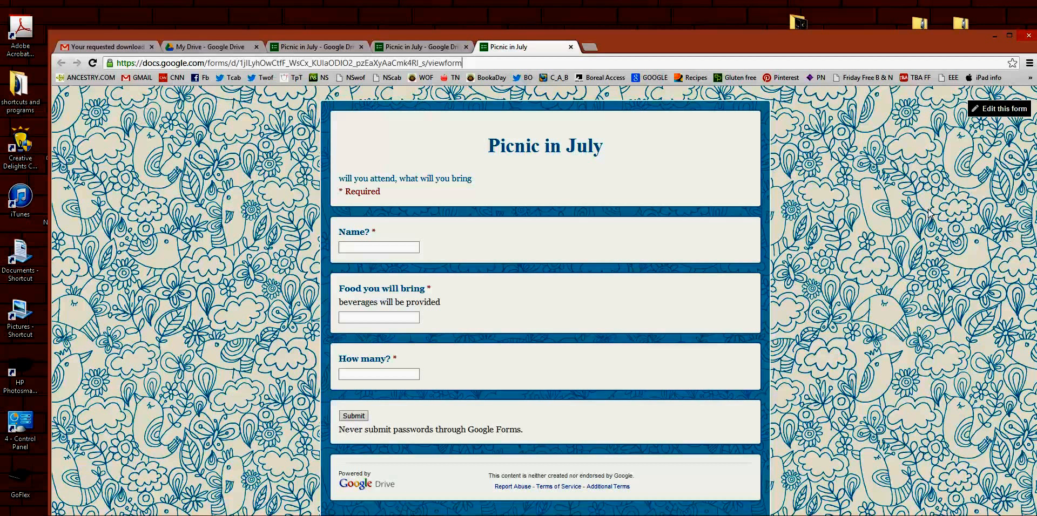